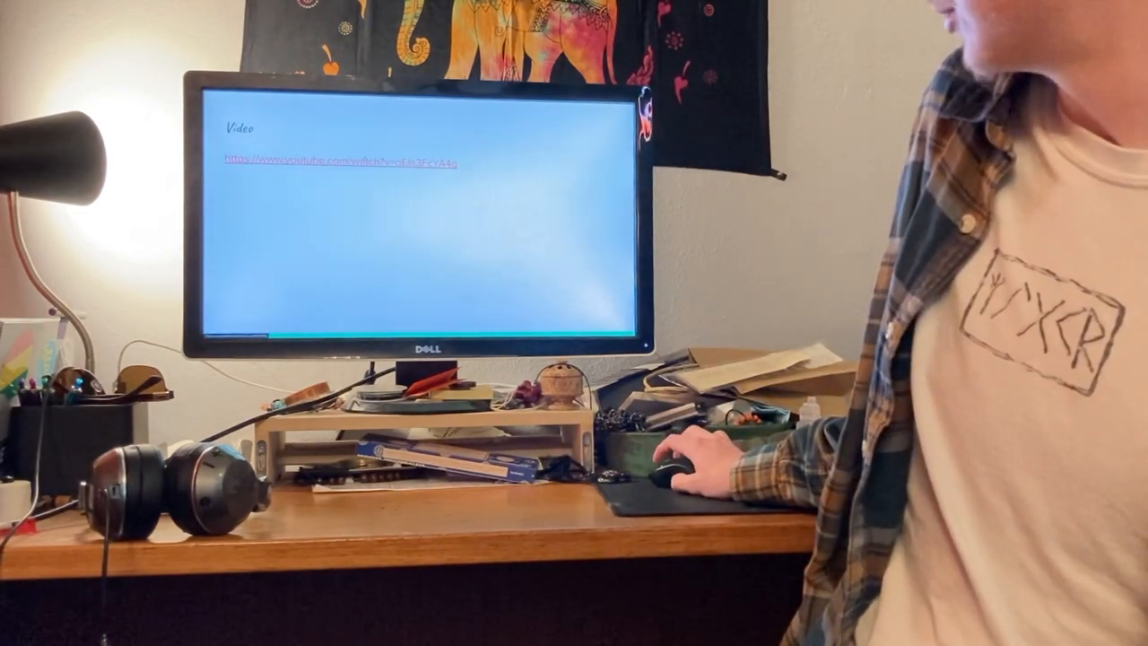
Step: Follow the document's YouTube link so the creativity-in-schools video begins loading in the browser
left_click(345, 163)
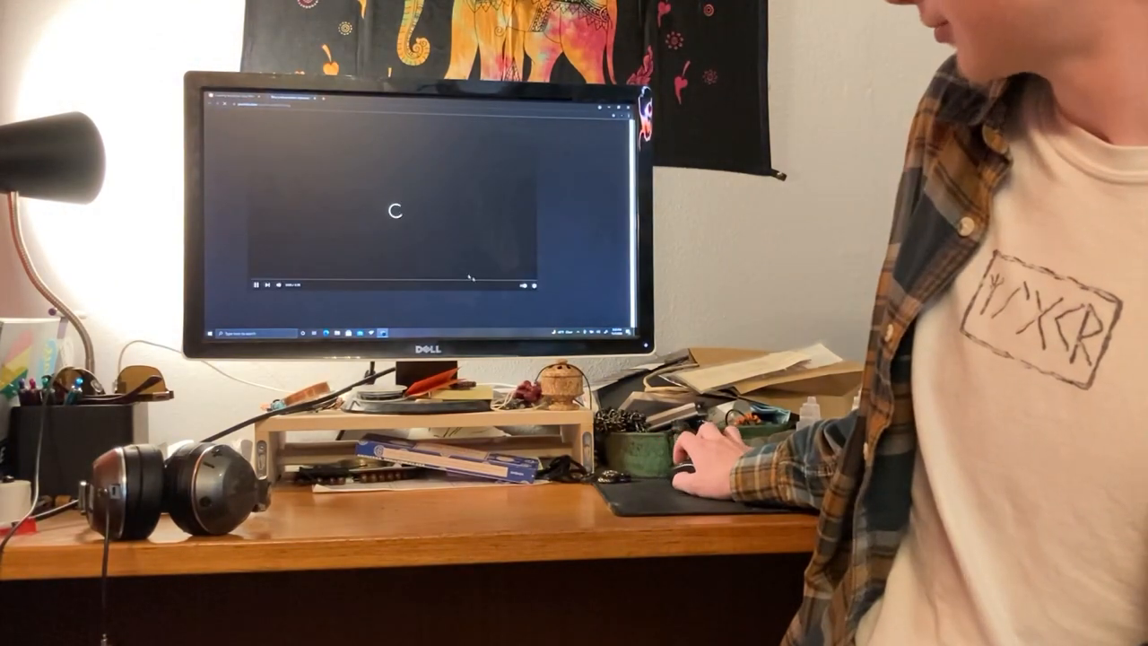